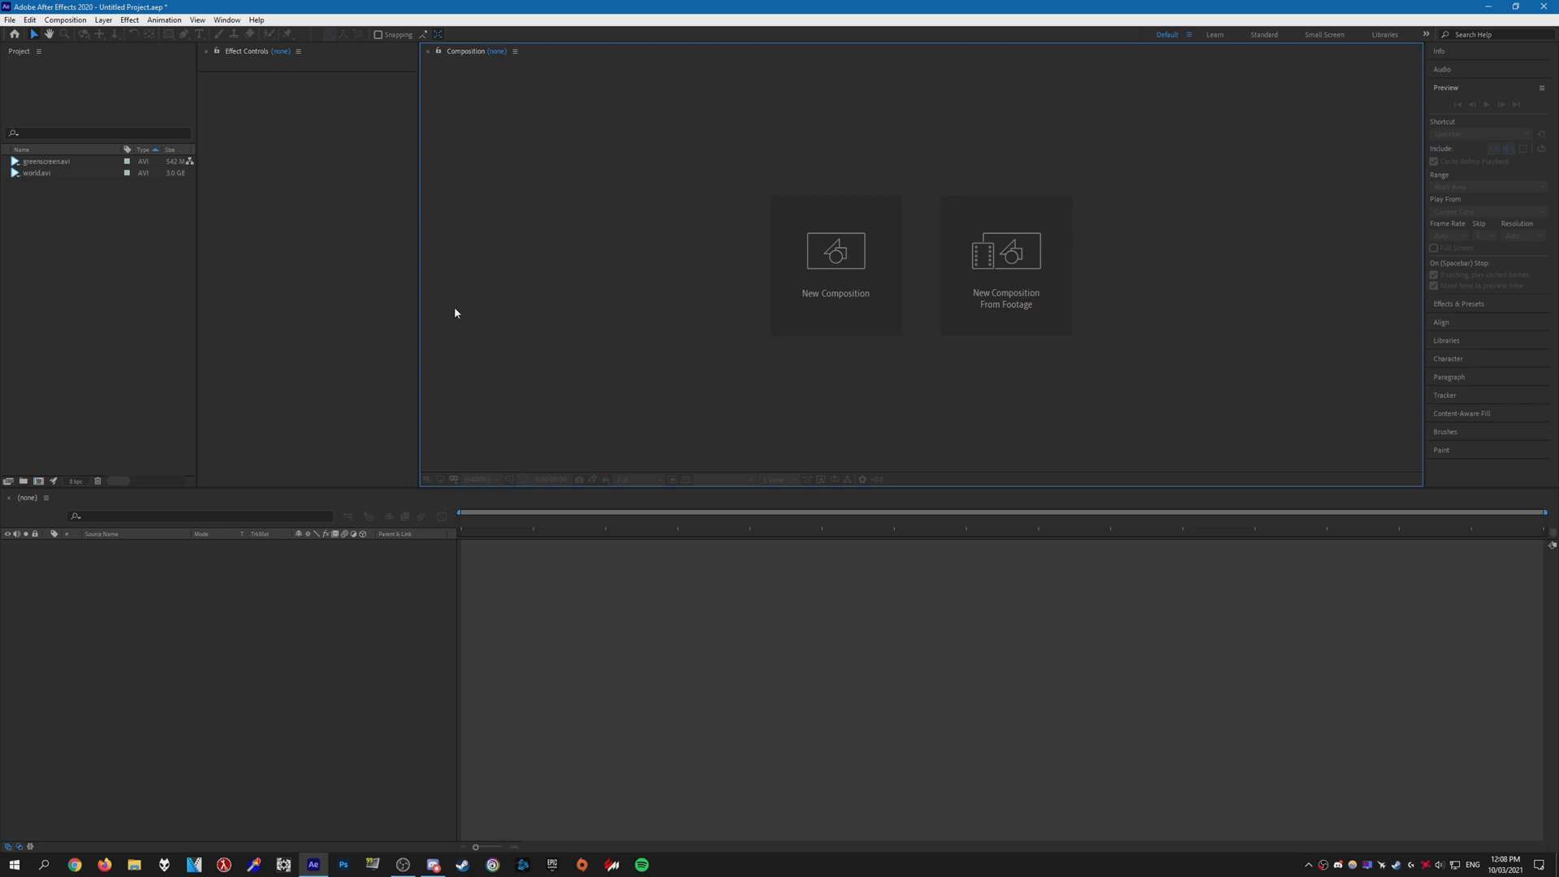
mouse_move(132, 184)
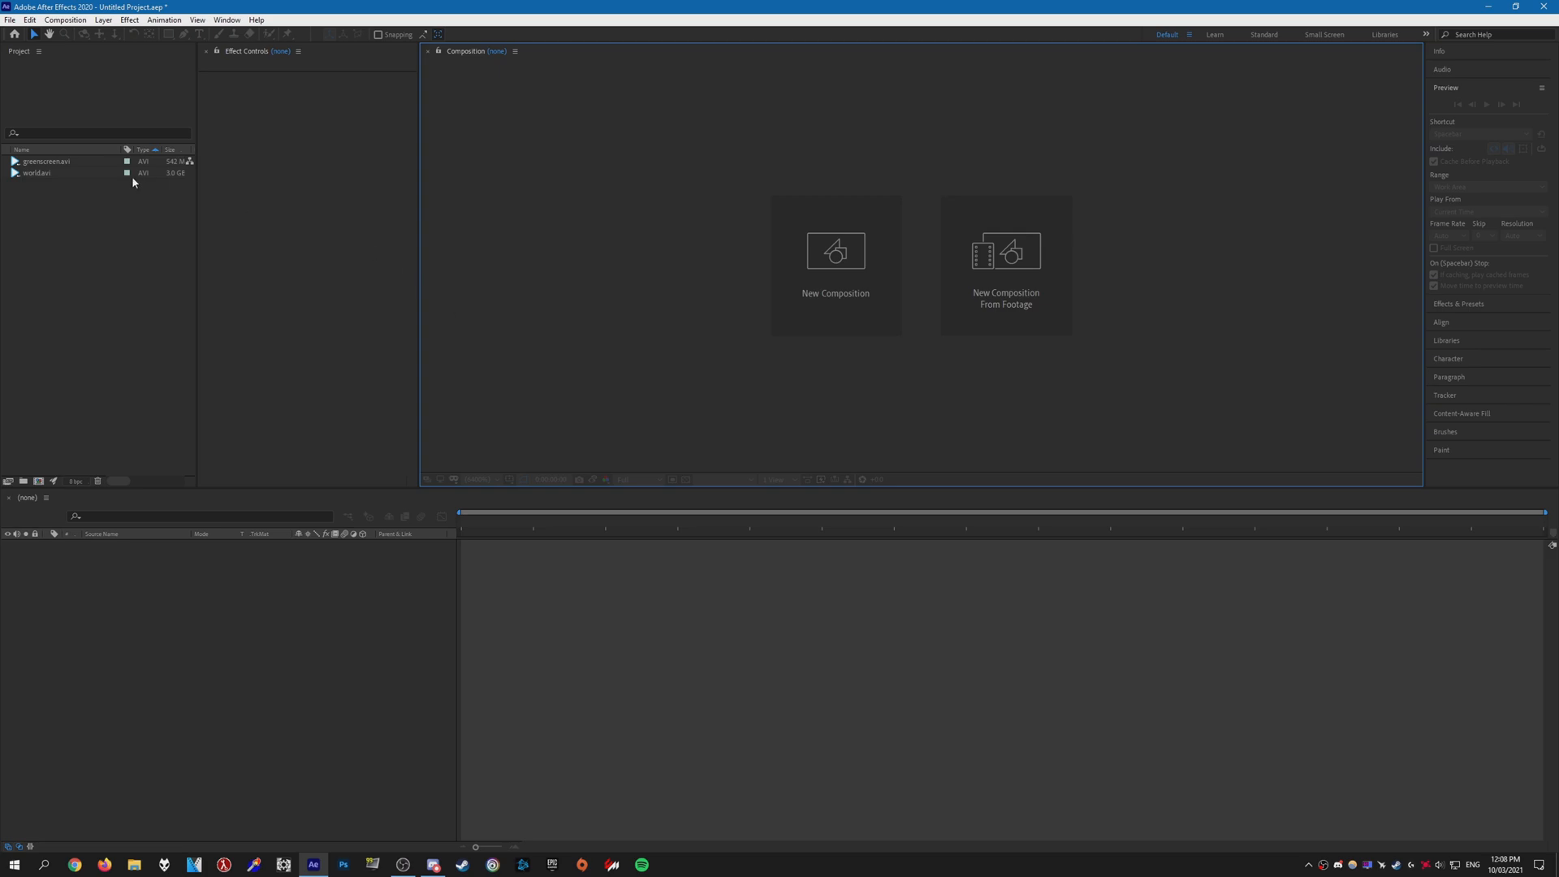
Create the world composition from the greenscreen and world gameplay AVI clips
click(35, 172)
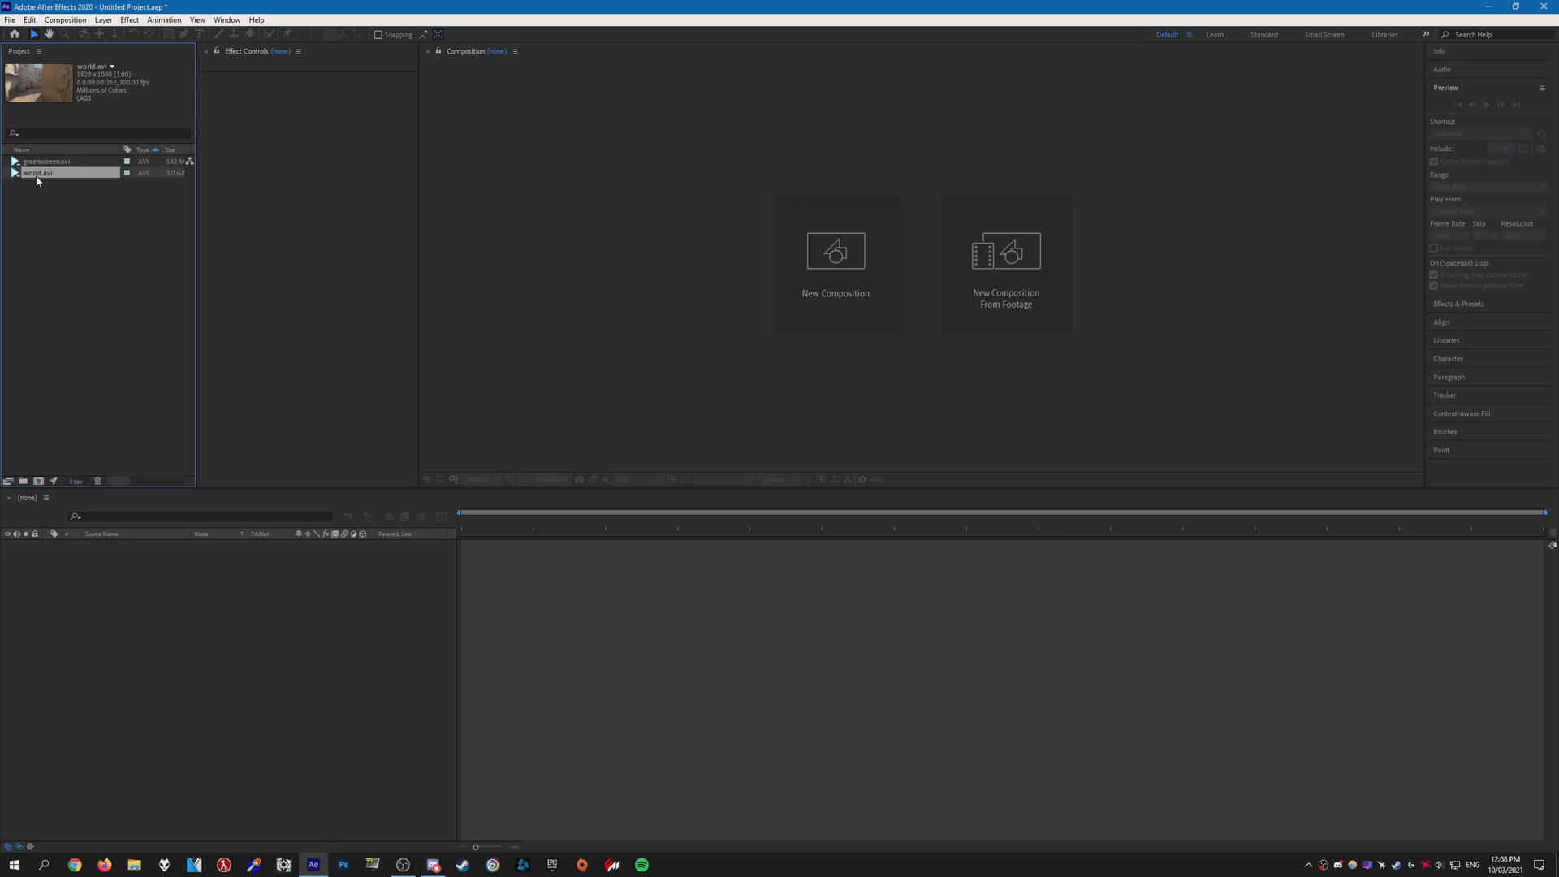
double_click(38, 174)
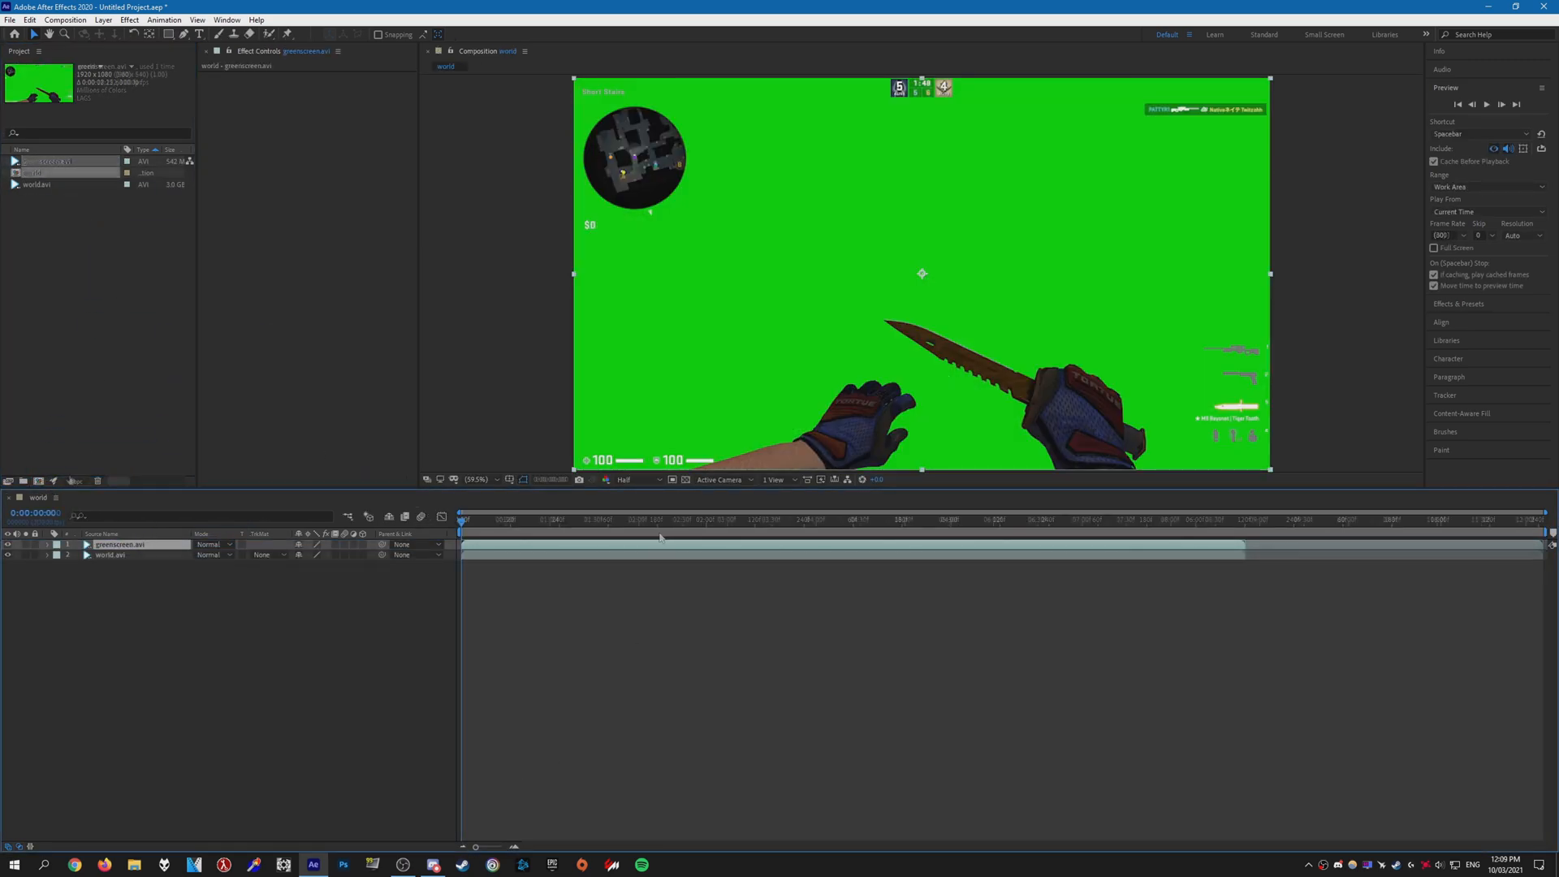
Key the greenscreen layer with Keylight, picking the green Screen Colour and tuning Screen Matte
click(674, 520)
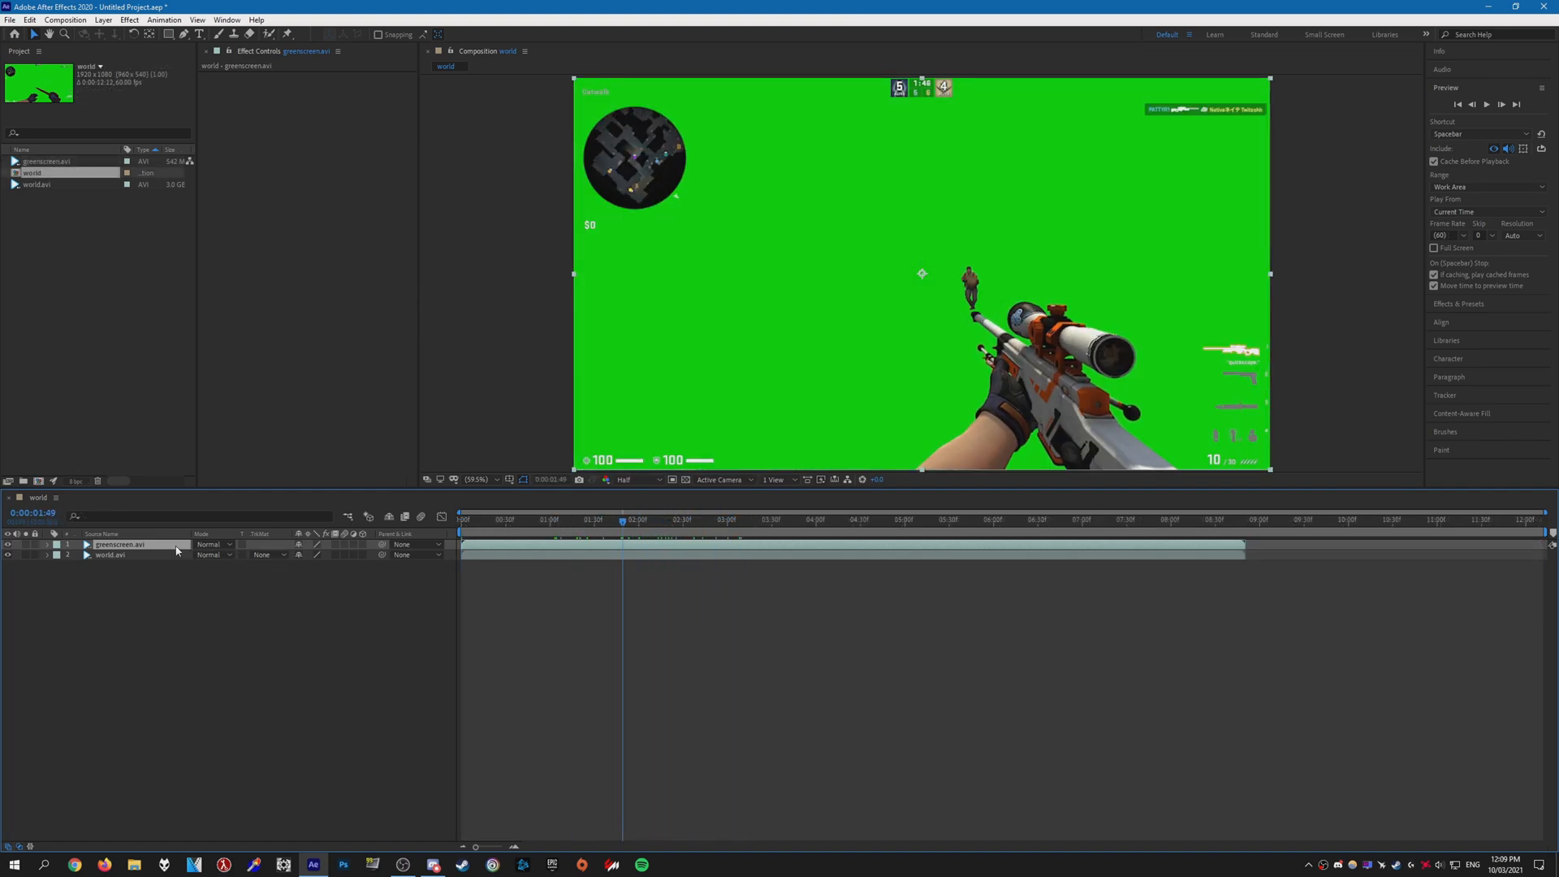
text(keyl)
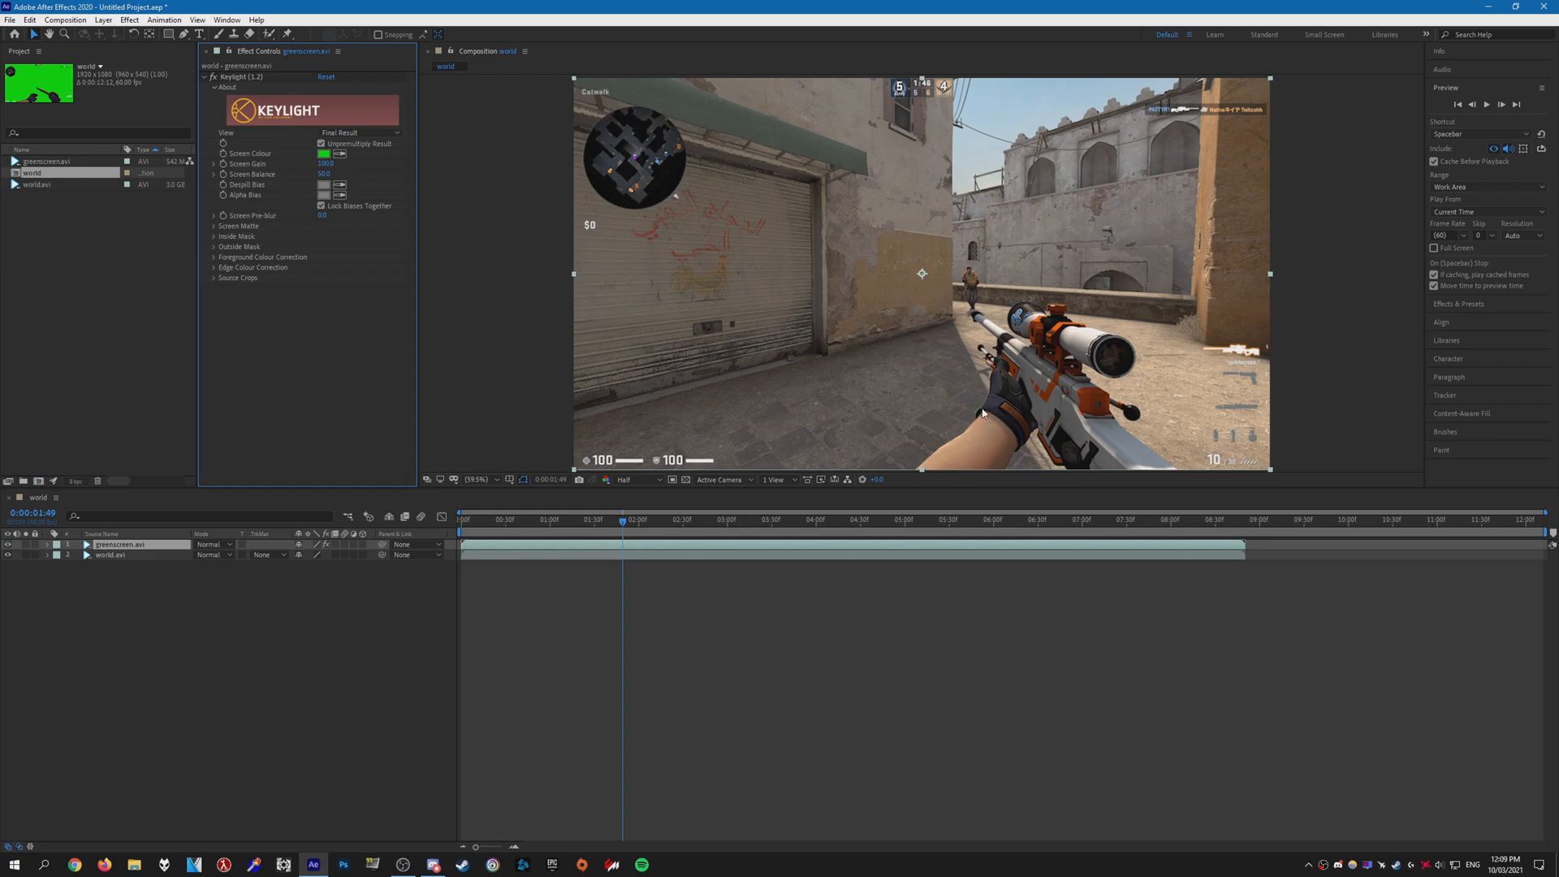
mouse_move(995, 364)
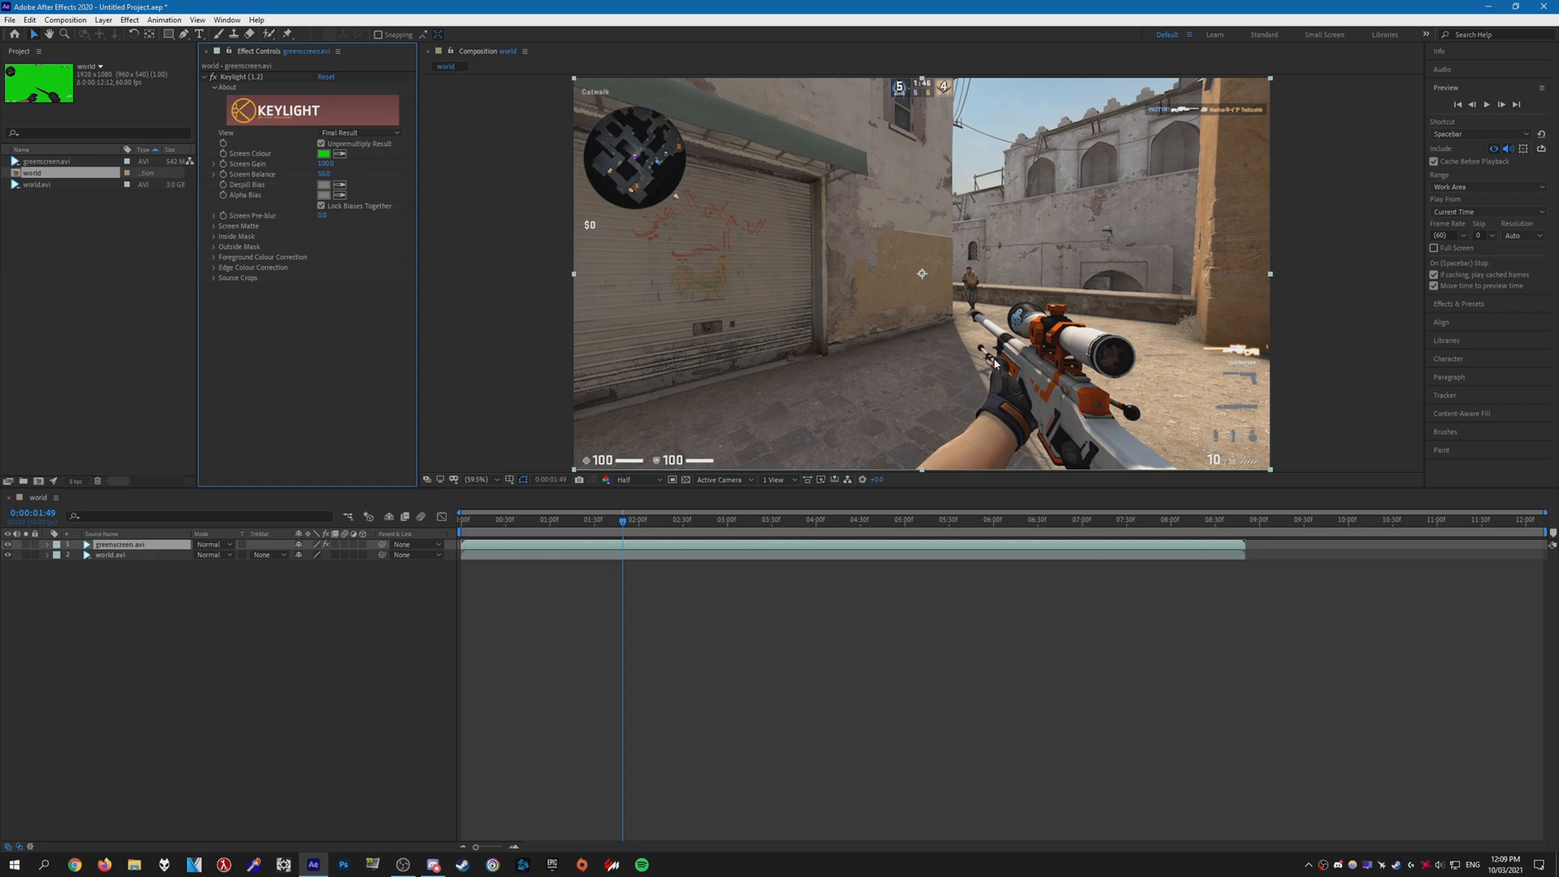
click(238, 224)
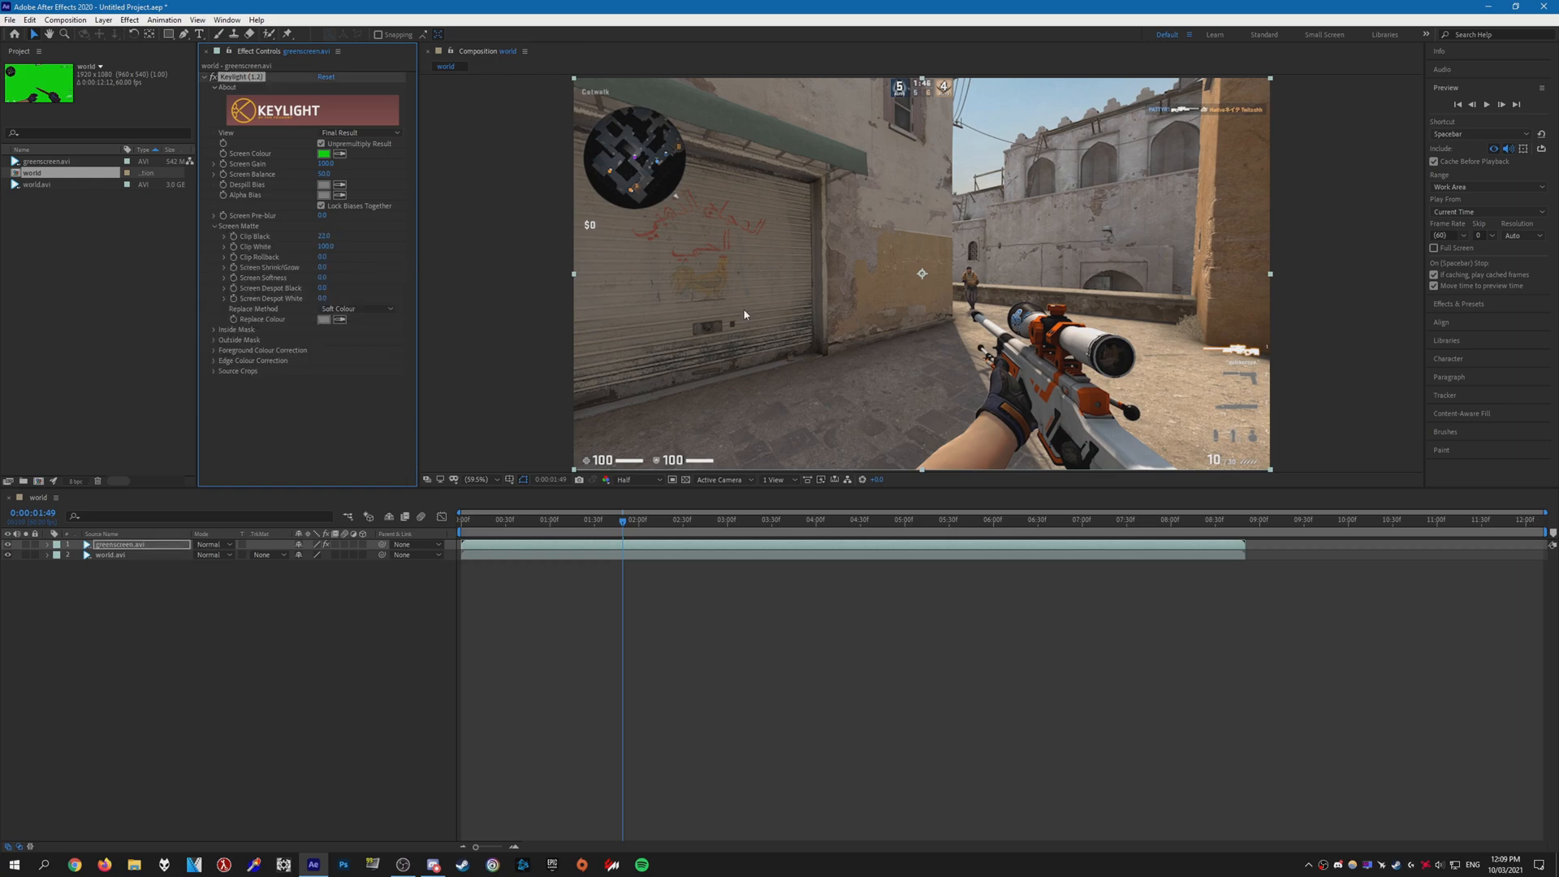
click(214, 226)
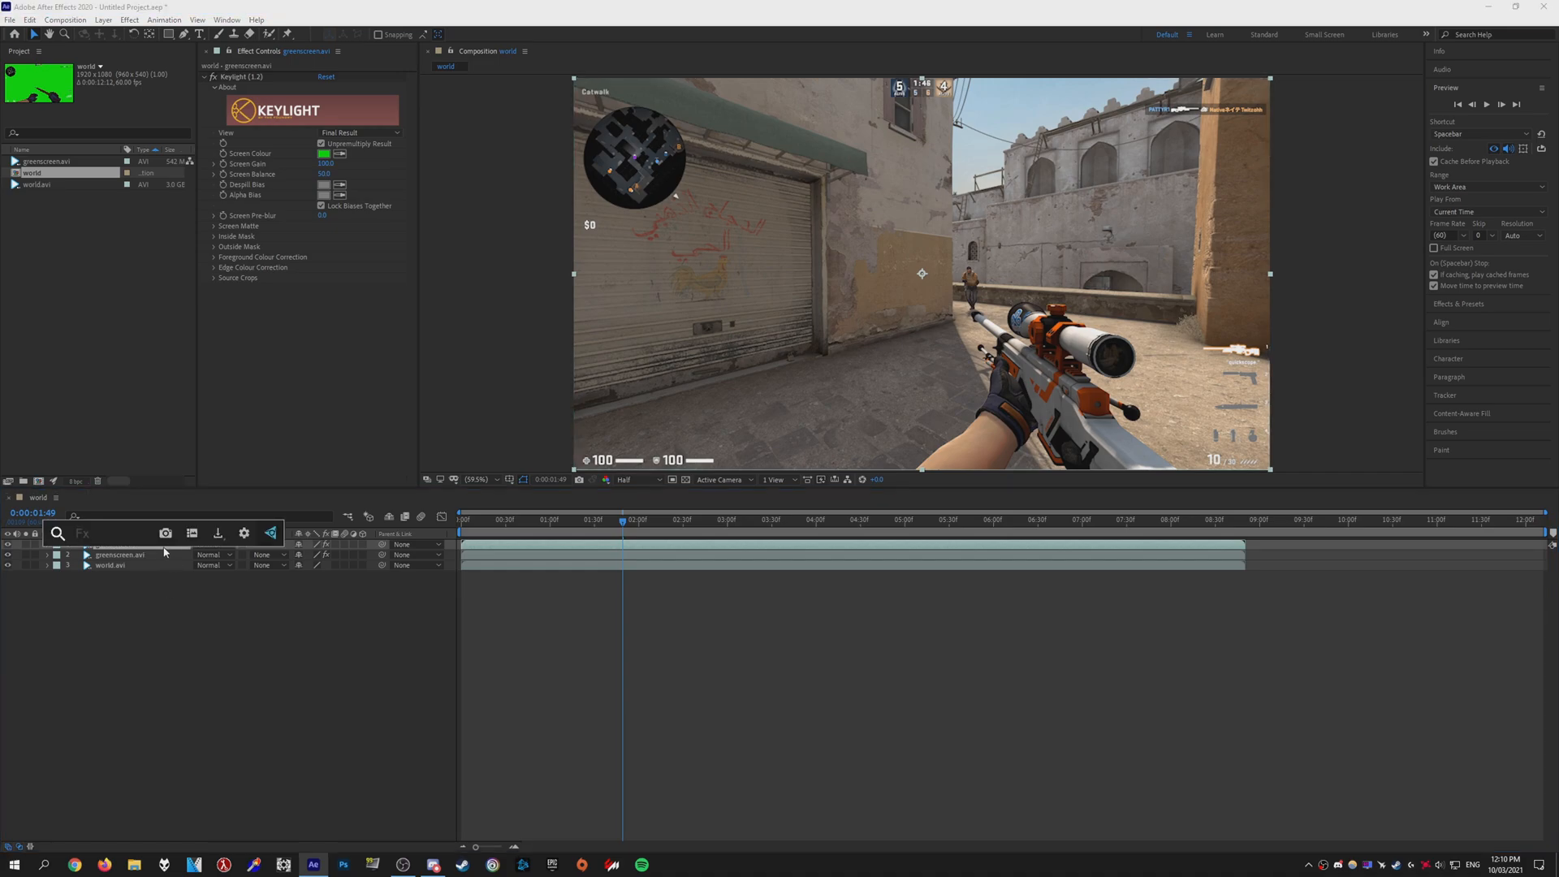
Apply Sapphire S_DistortRGB to the top copy and blend it with Add mode
text(s_di)
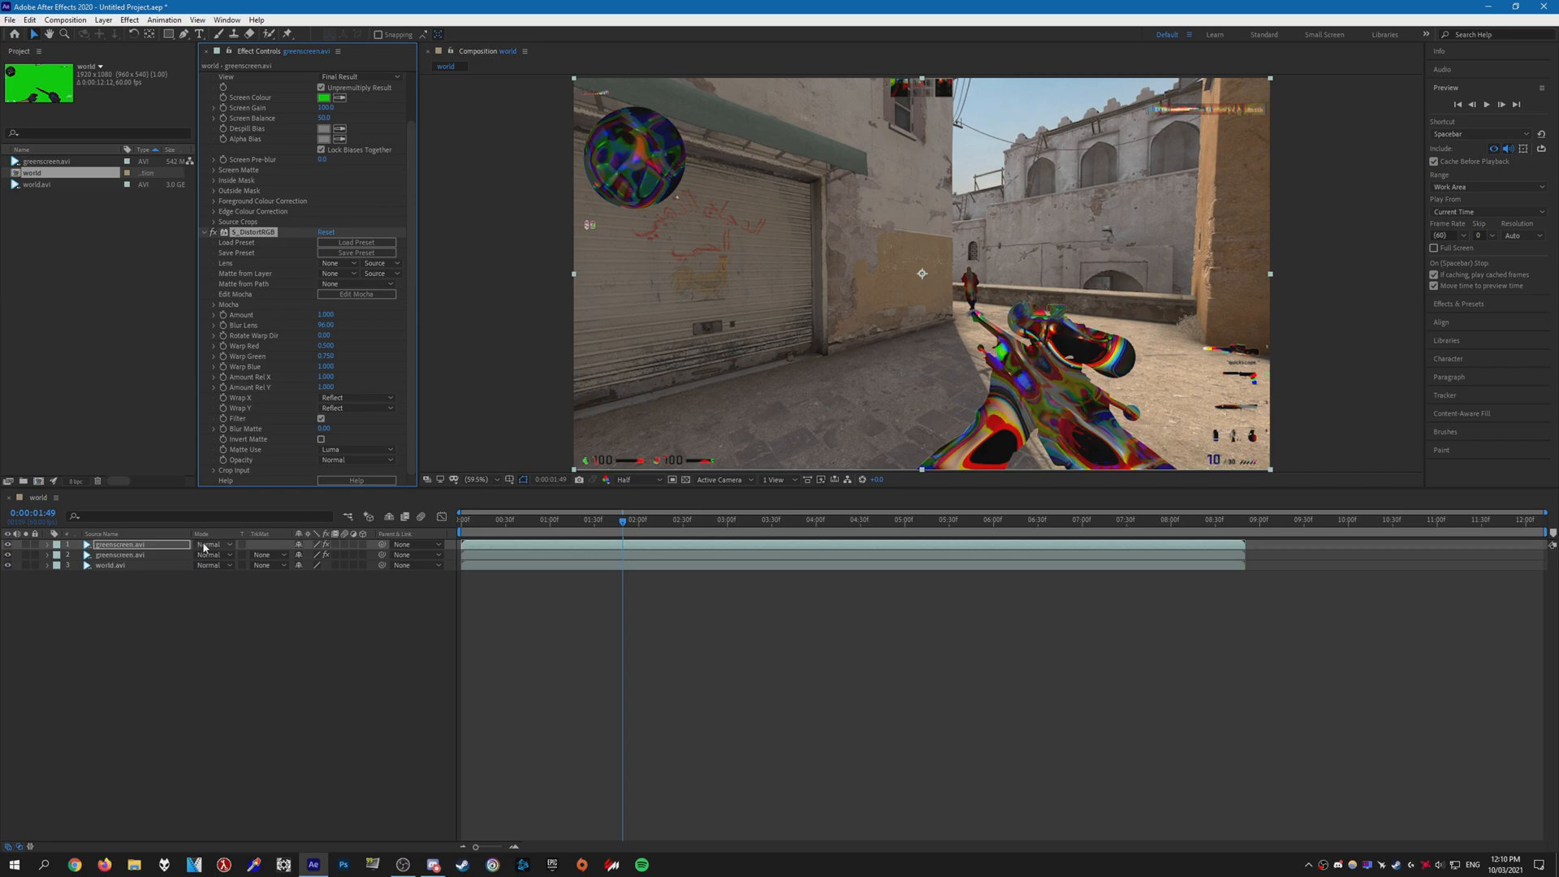
click(211, 544)
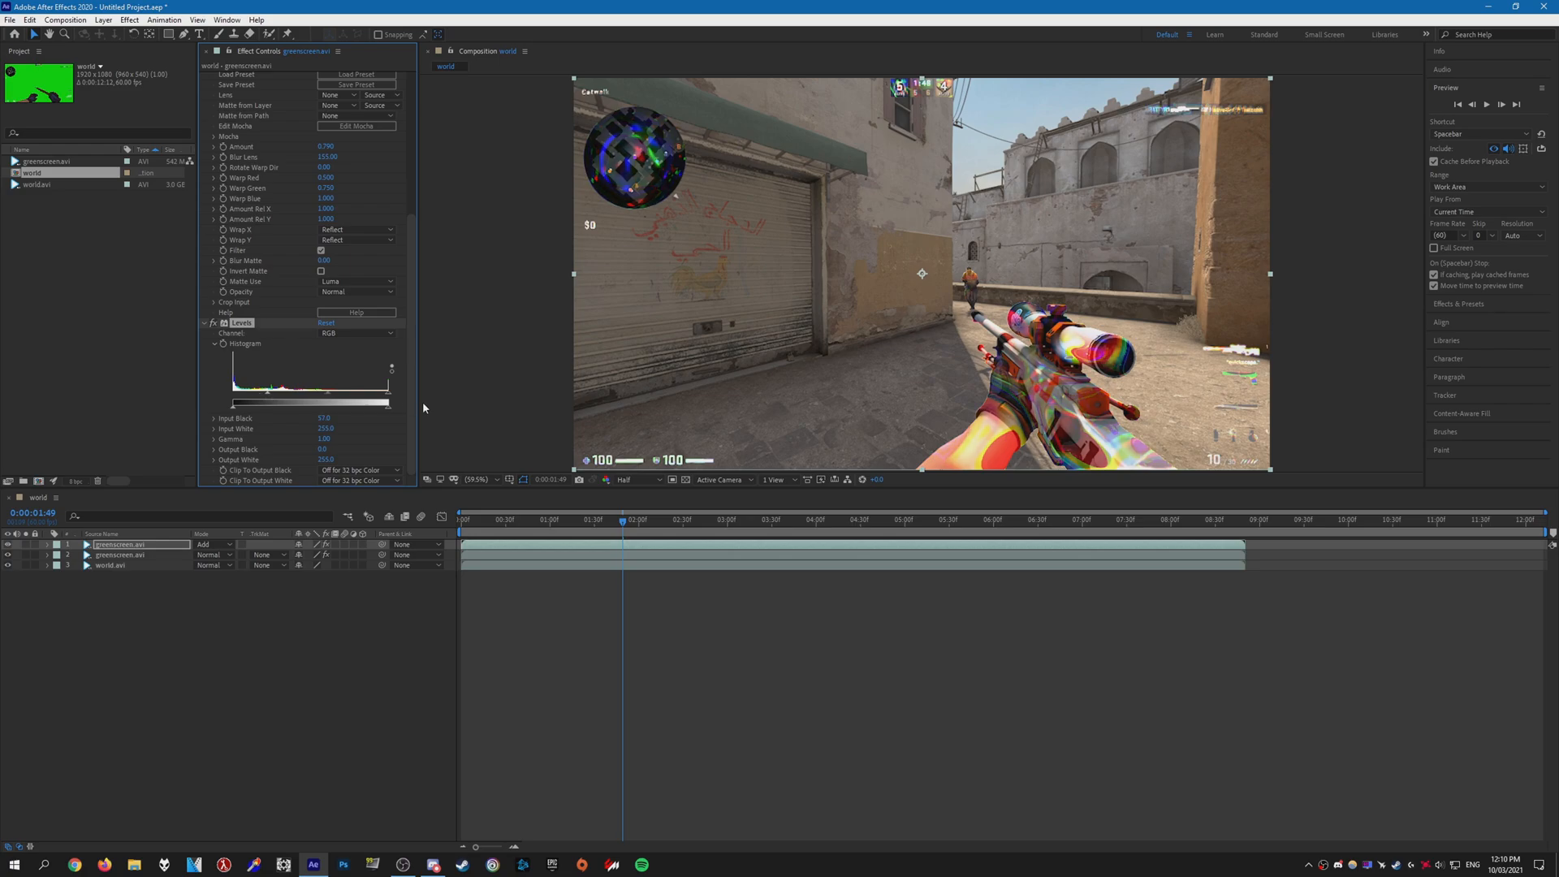
Add Hue/Saturation and Deep Glow with Radius and Exposure to the distorted top copy
click(118, 544)
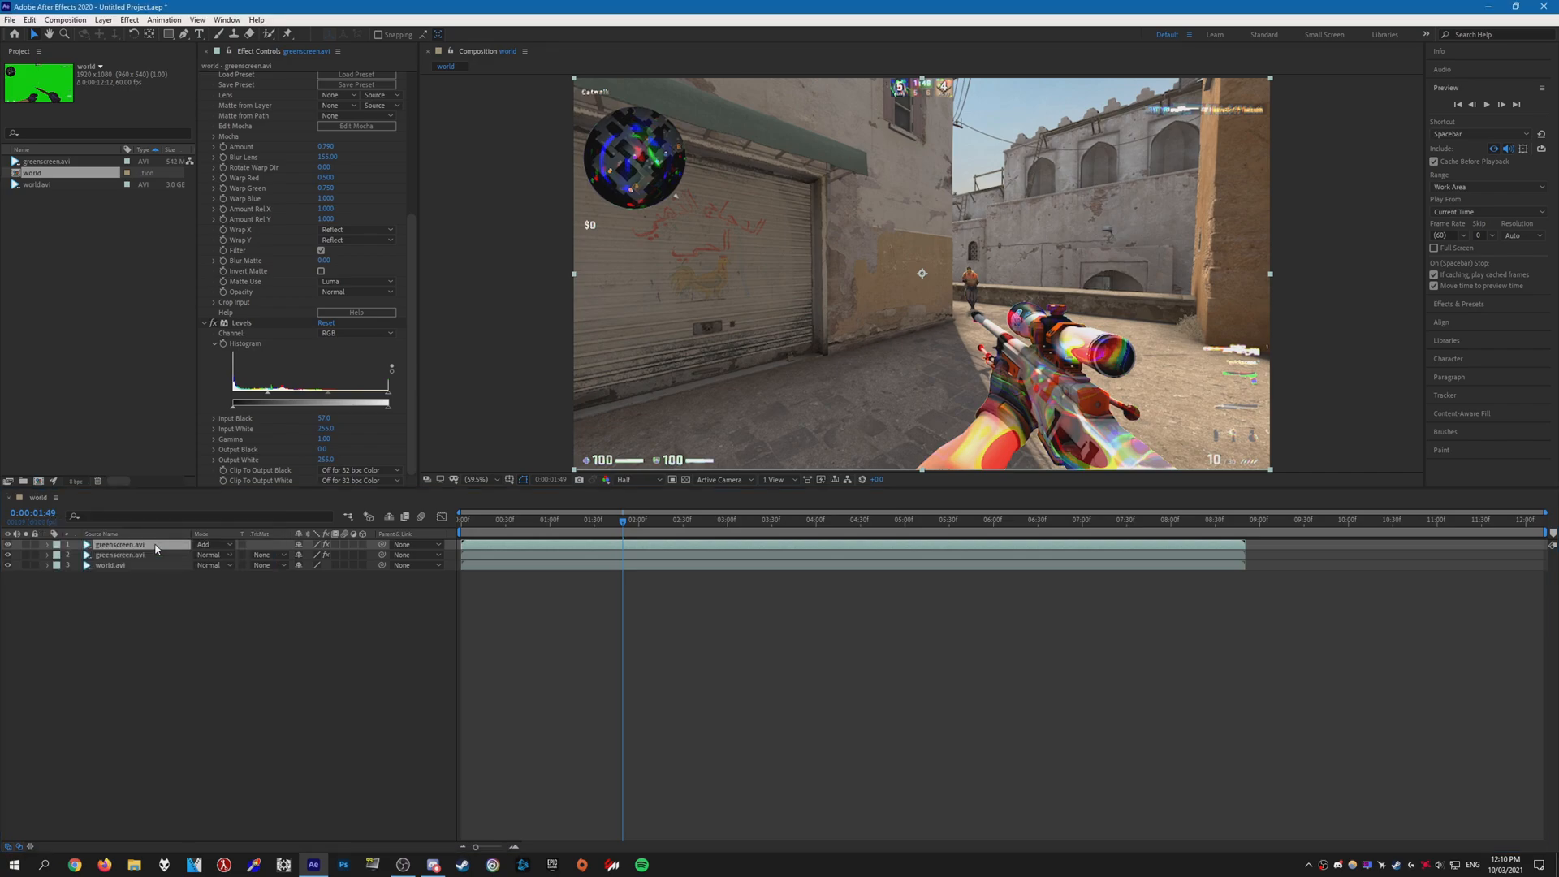
scroll(down, 3)
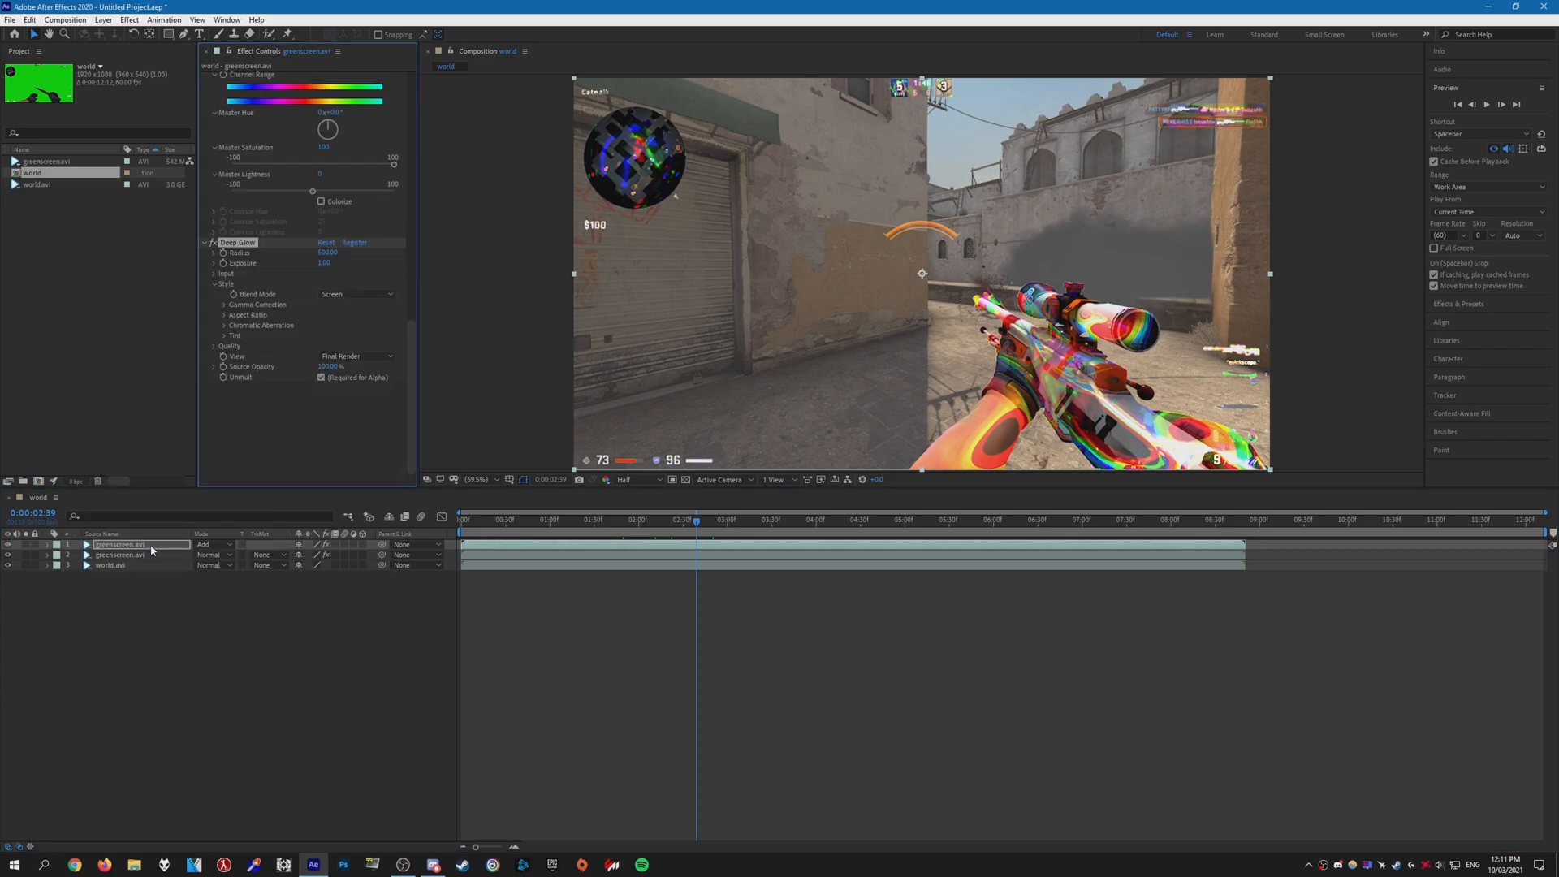
double_click(326, 264)
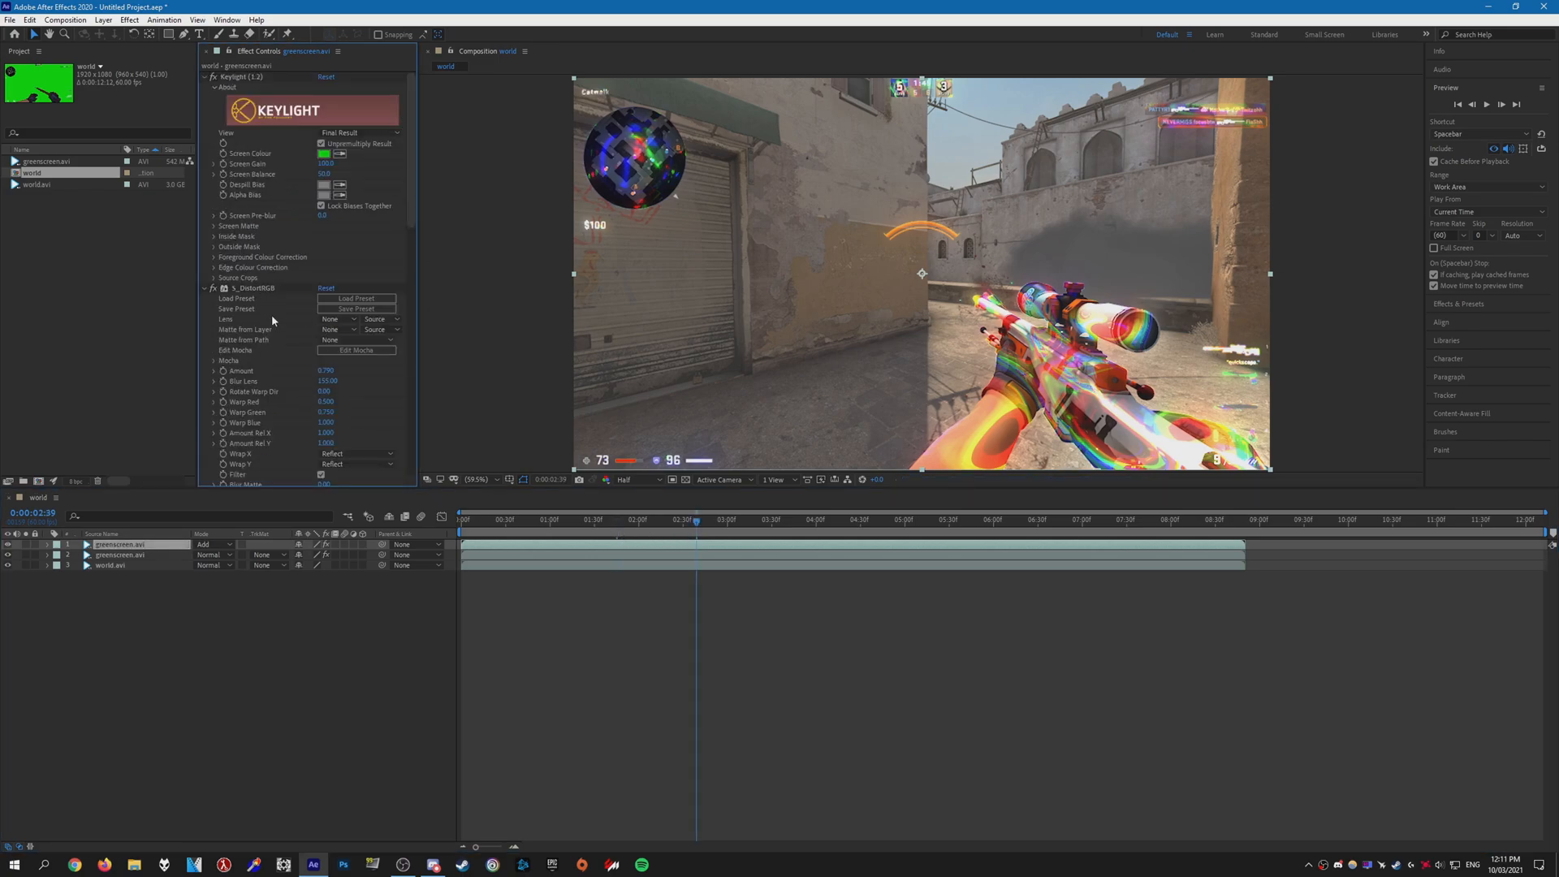
Keyframe the overlay's Master Hue in Hue/Saturation and preview the clip
scroll(down, 3)
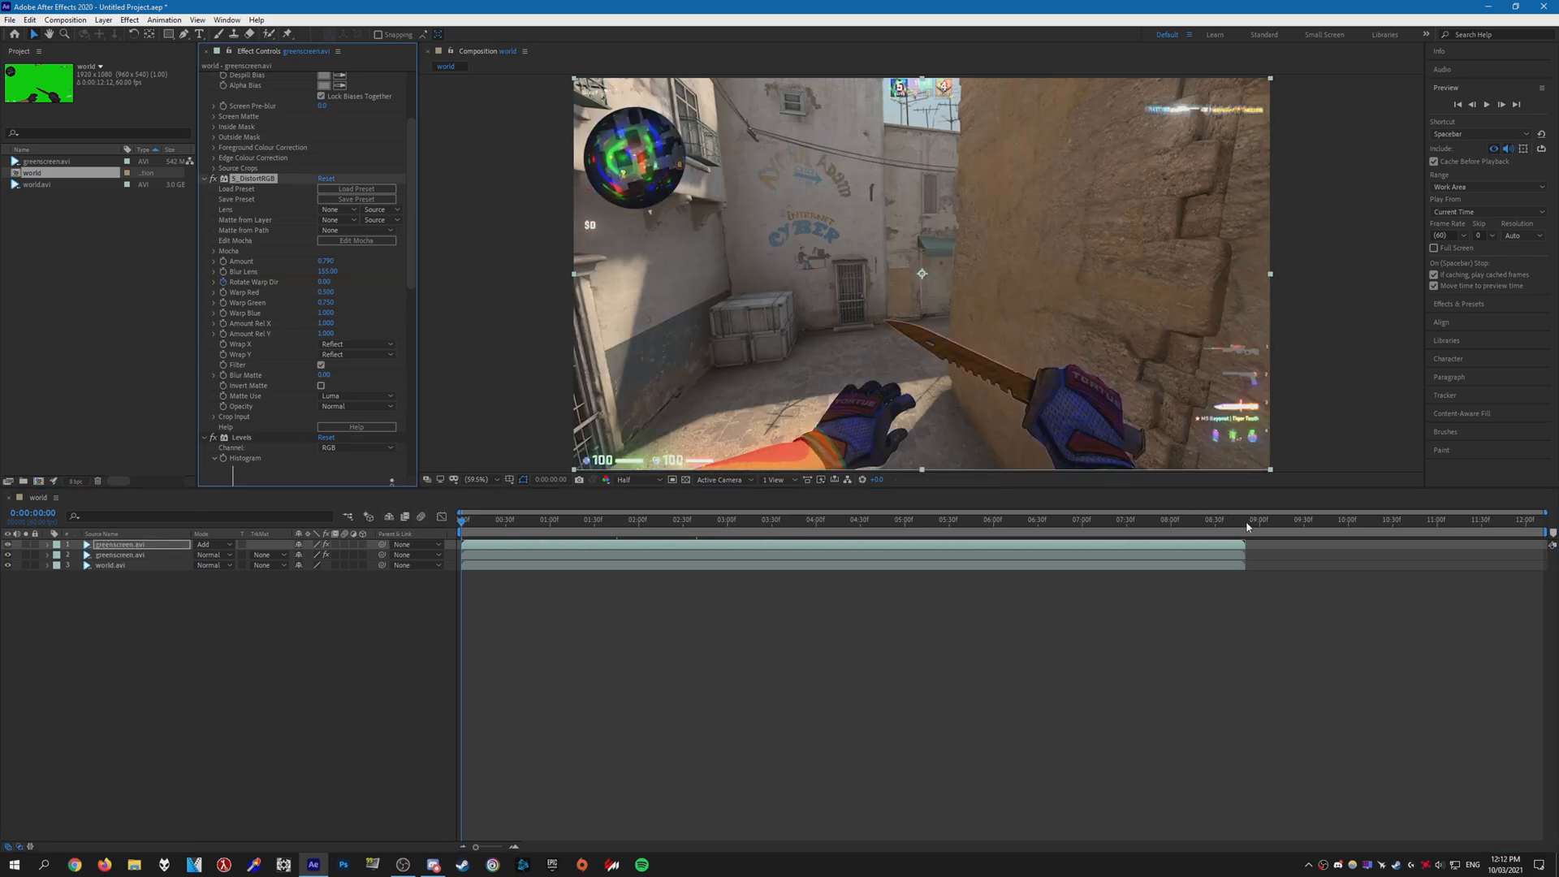
click(1242, 520)
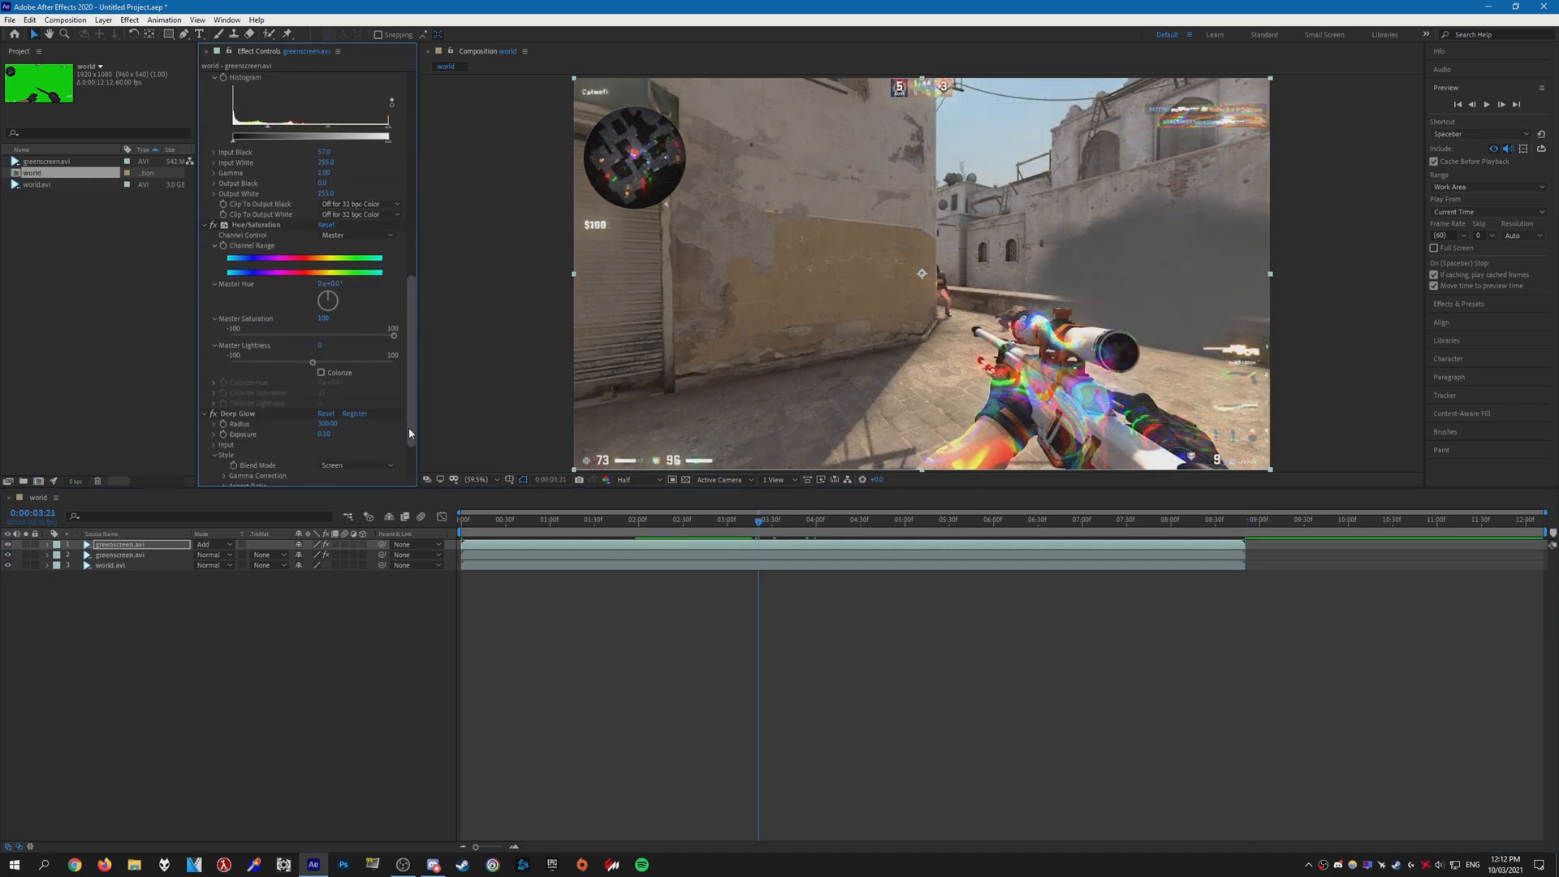
mouse_move(328, 297)
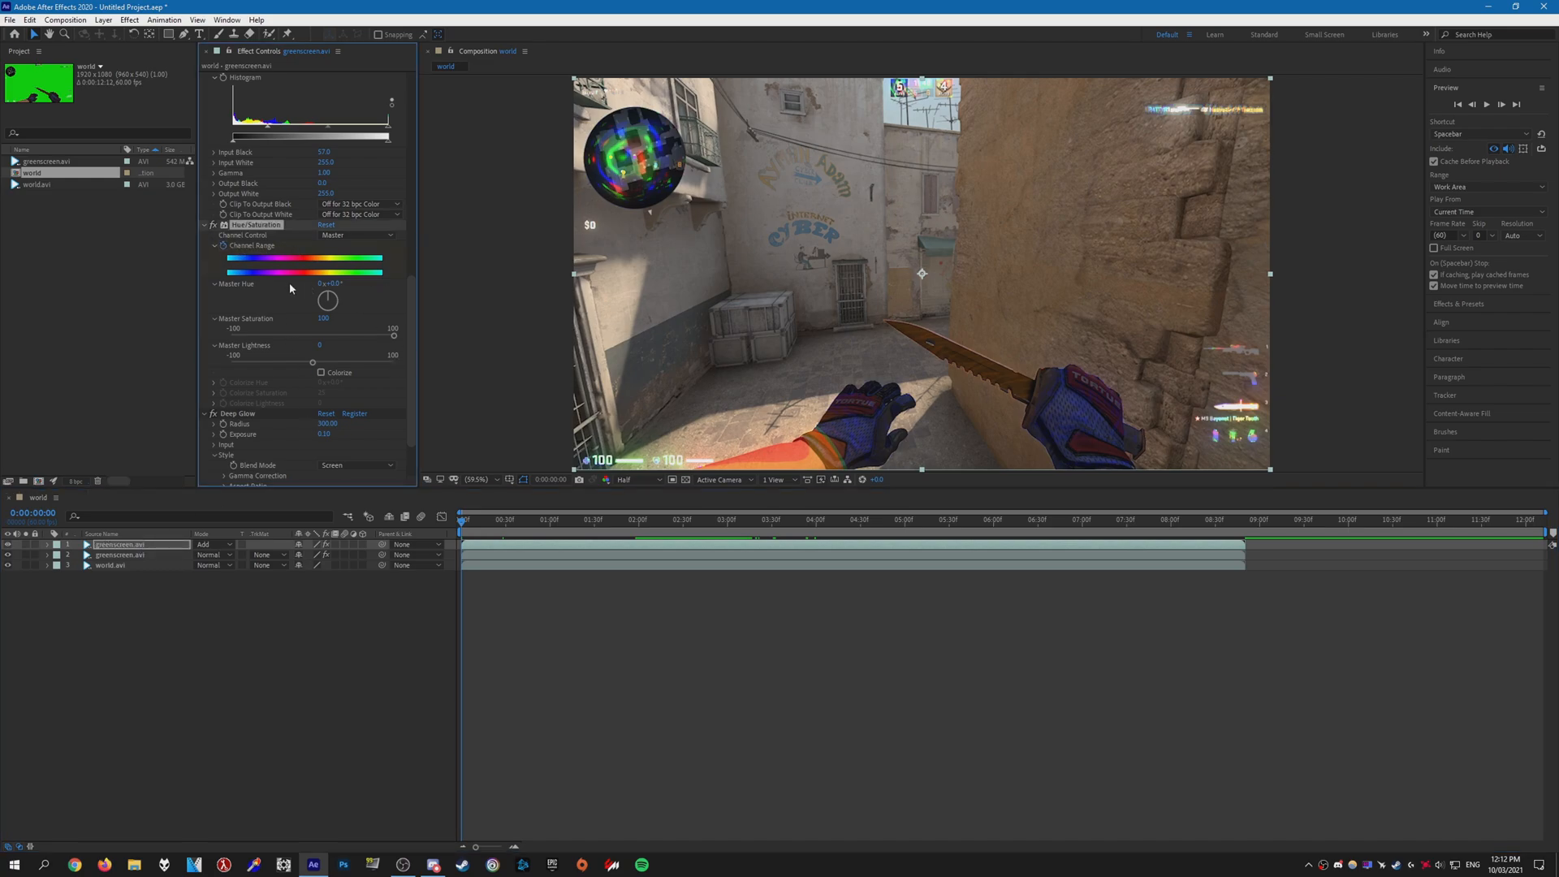
click(1245, 518)
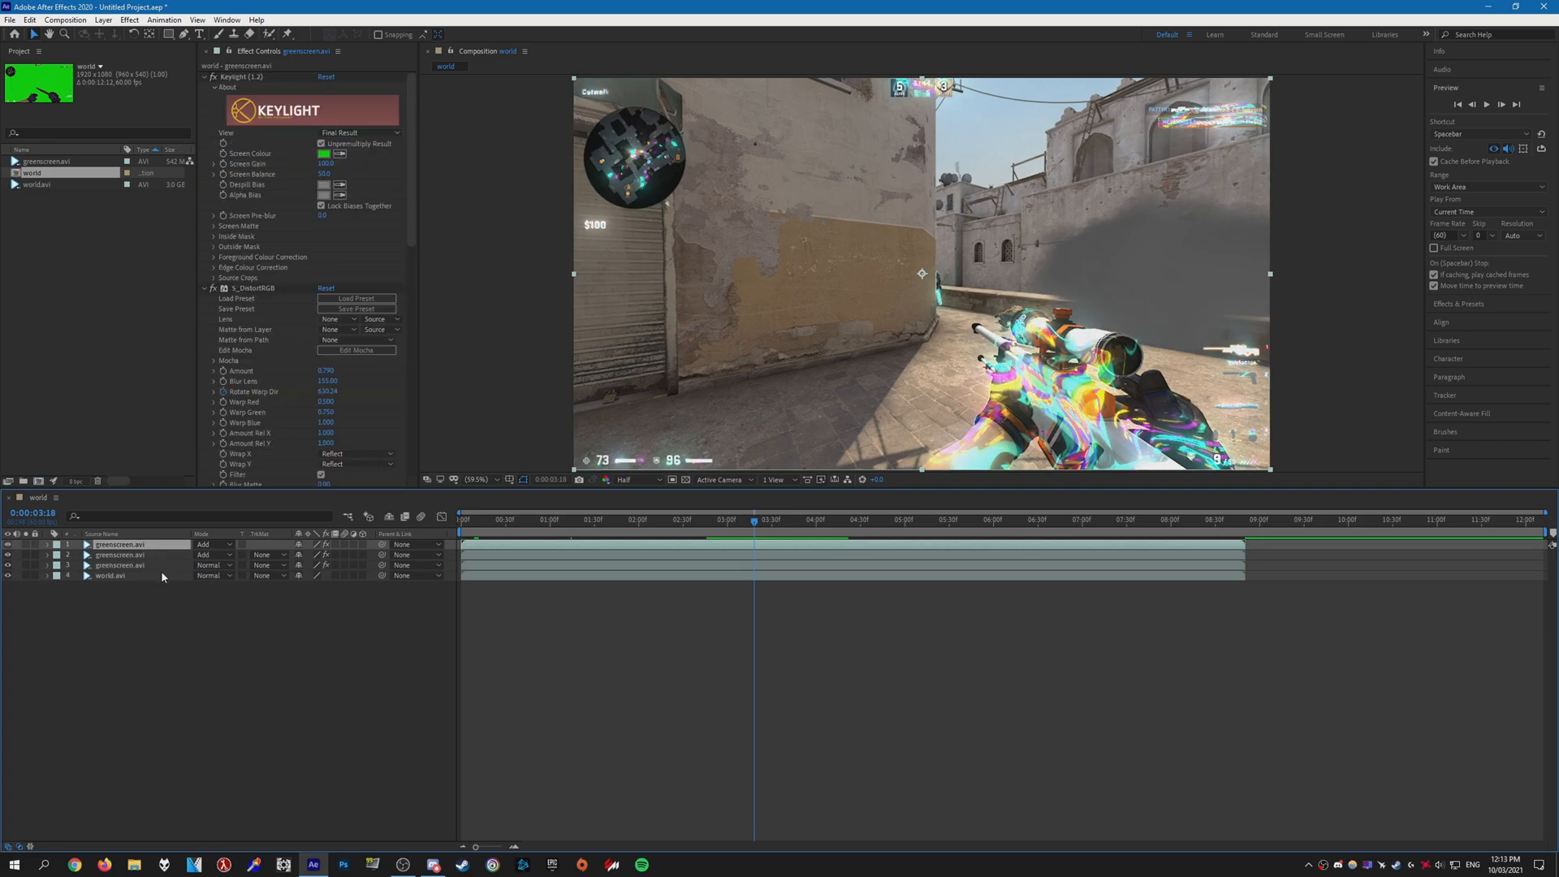
Warp the duplicated overlay copy with Turbulent Displace, setting Amount, Size and Offset
click(119, 554)
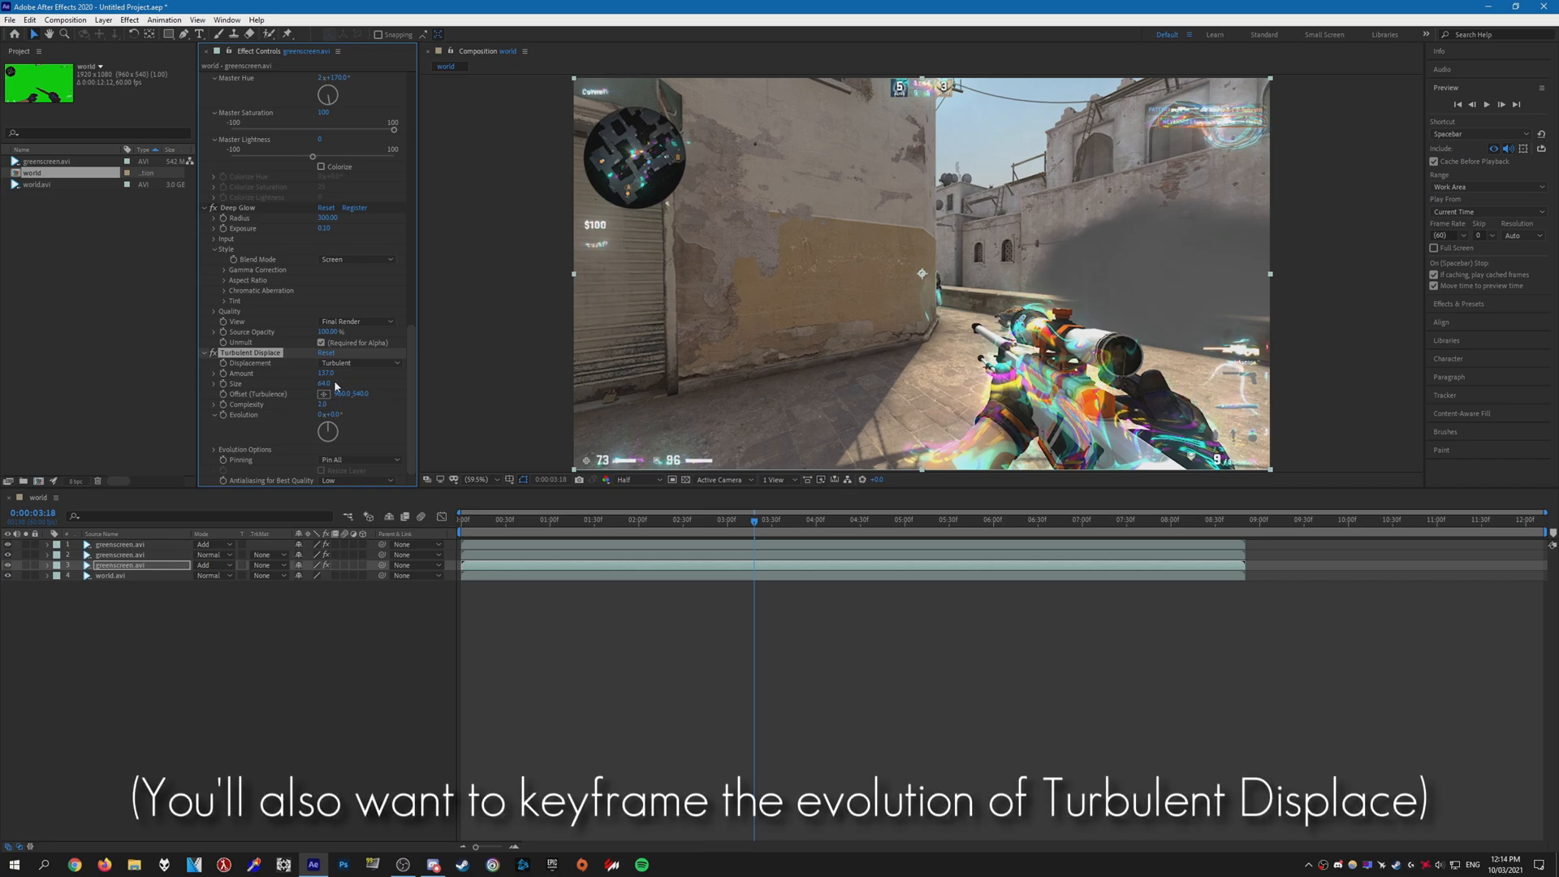
click(661, 519)
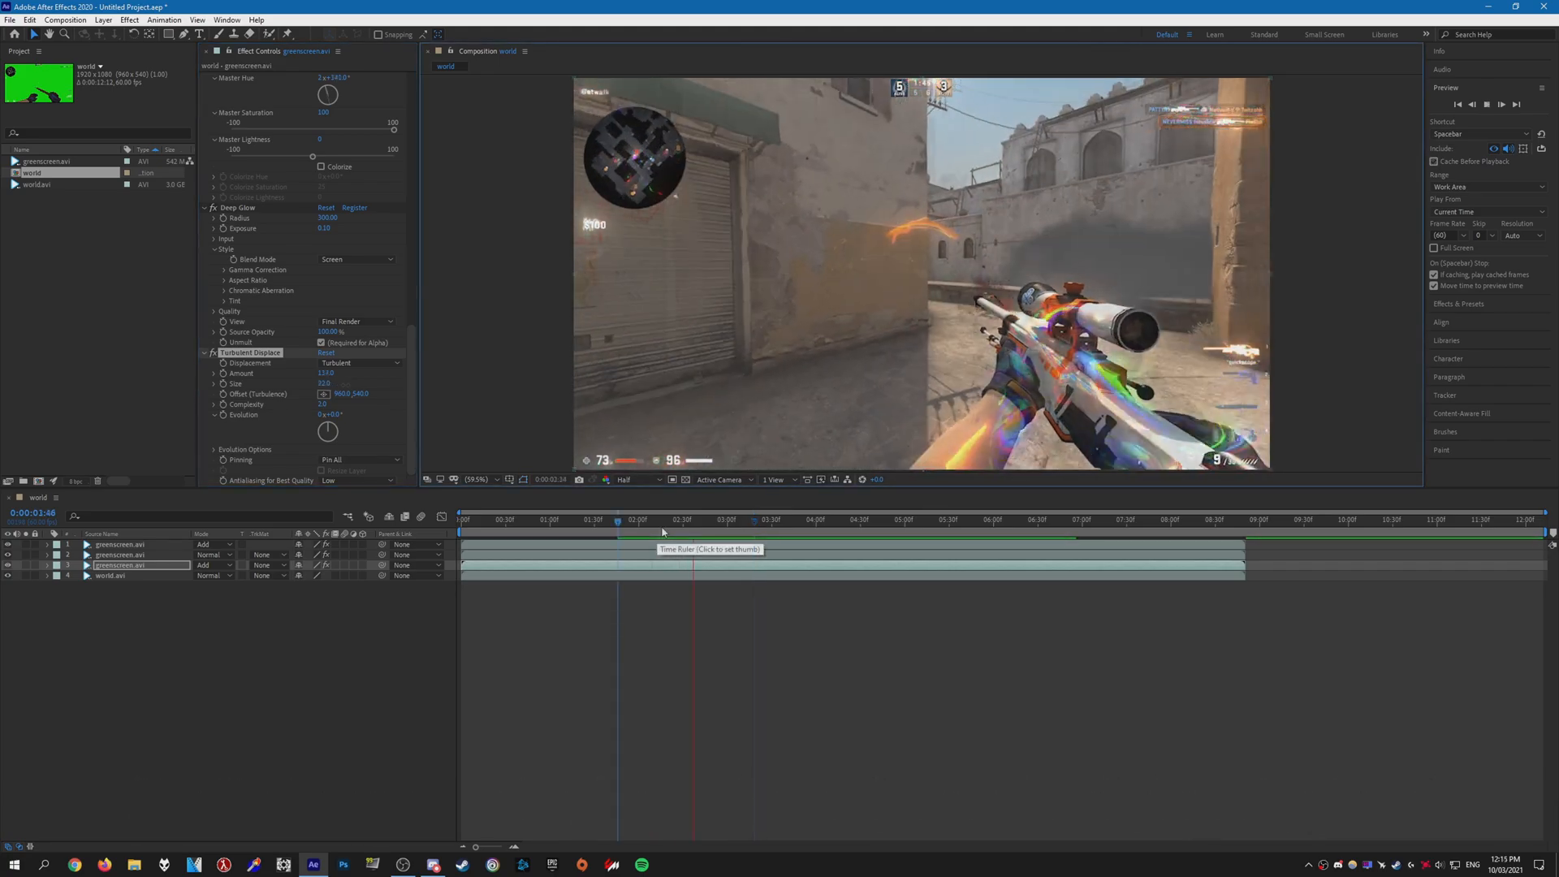
click(874, 520)
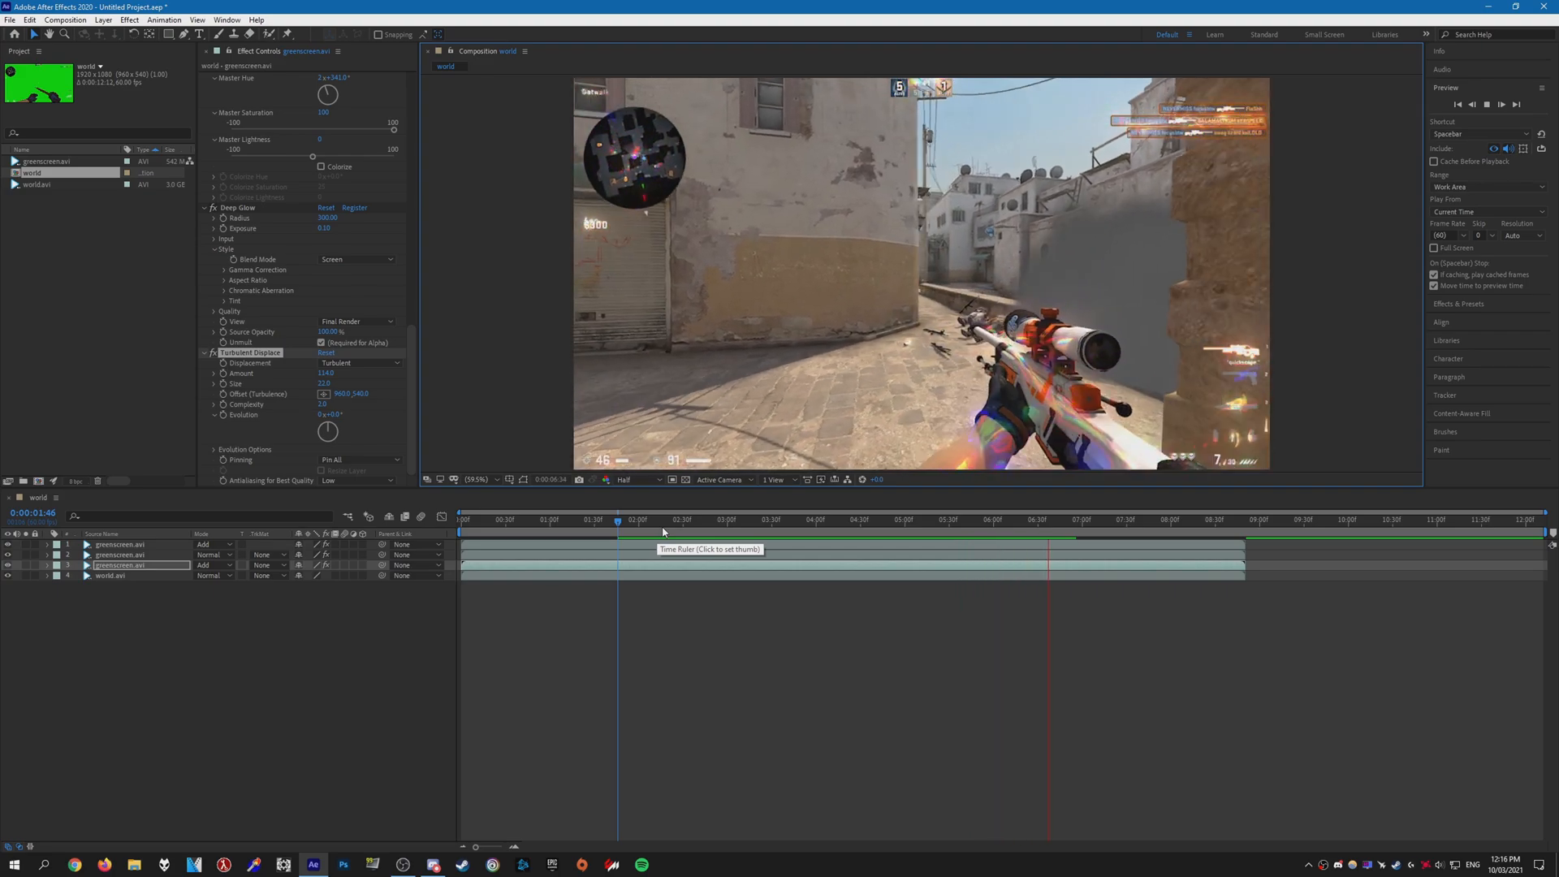
click(866, 520)
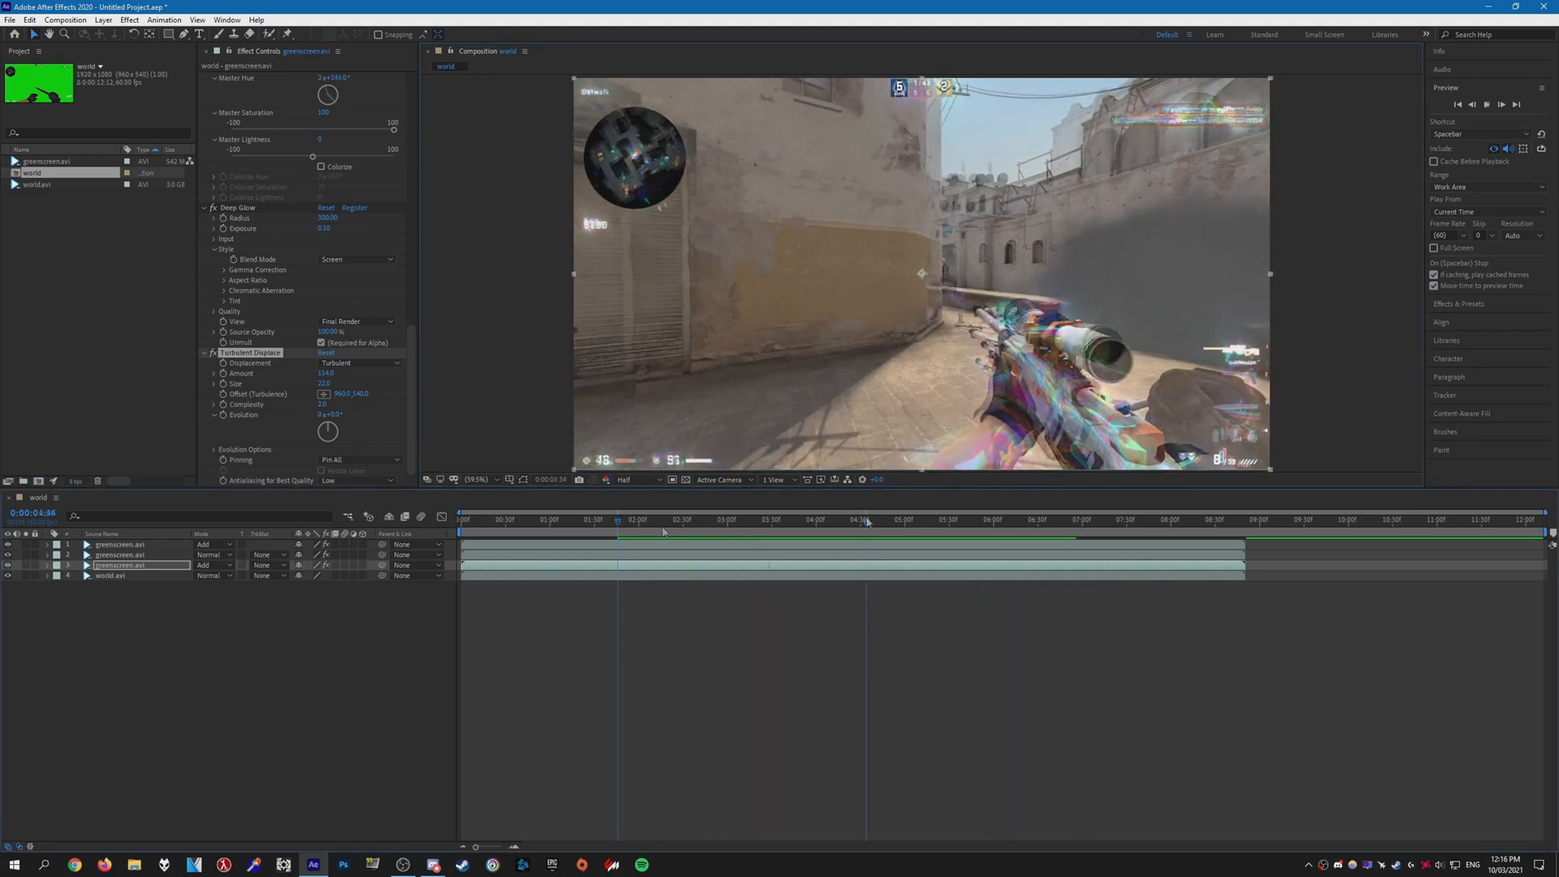
click(866, 518)
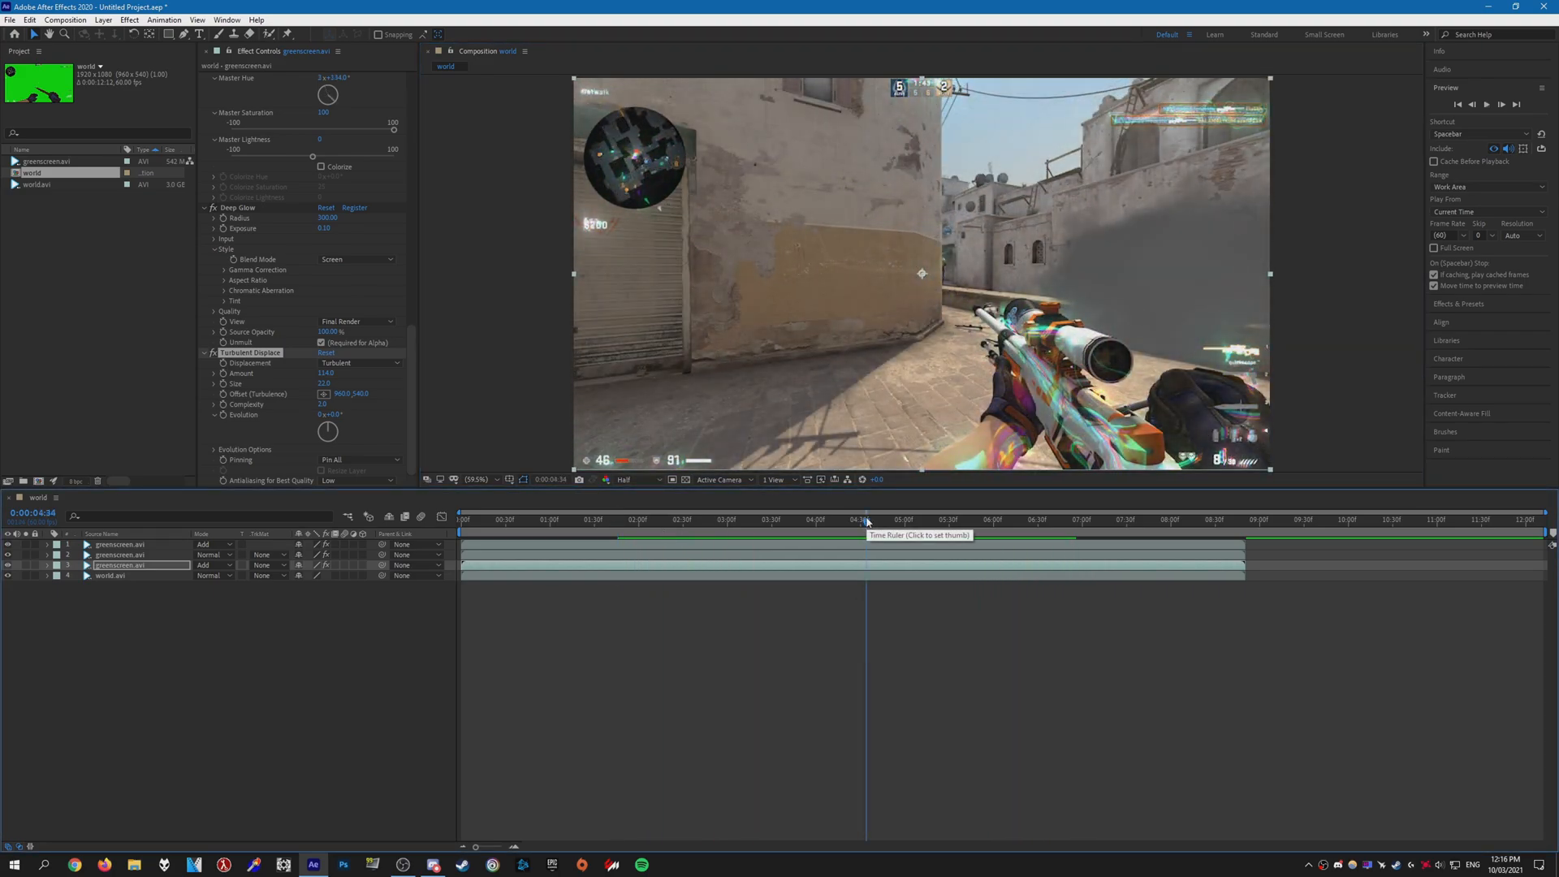